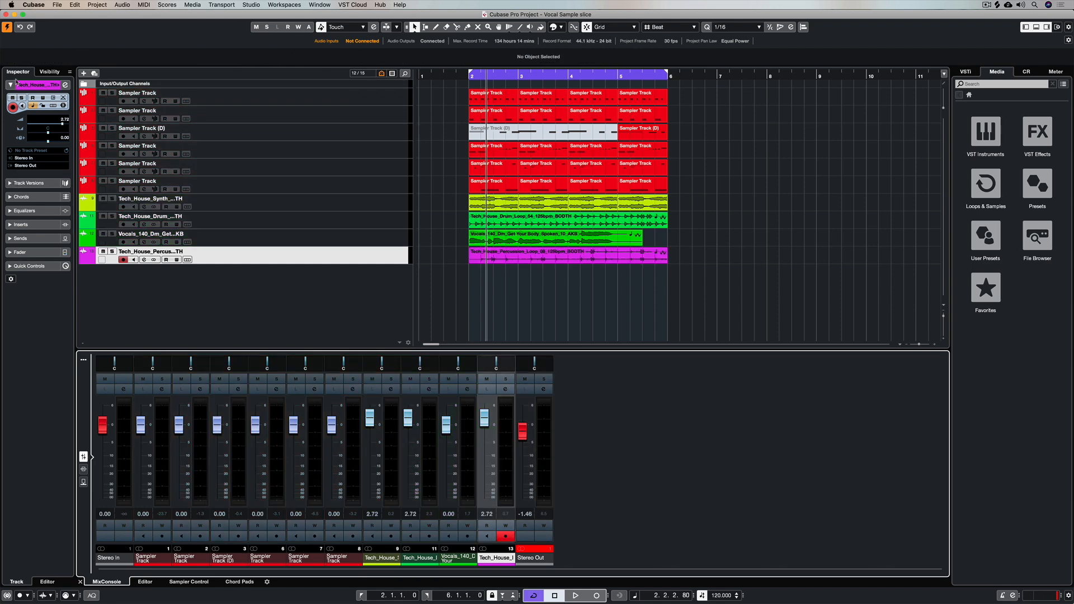
Bring up the Cubase application menu from the macOS menu bar.
left_click(33, 5)
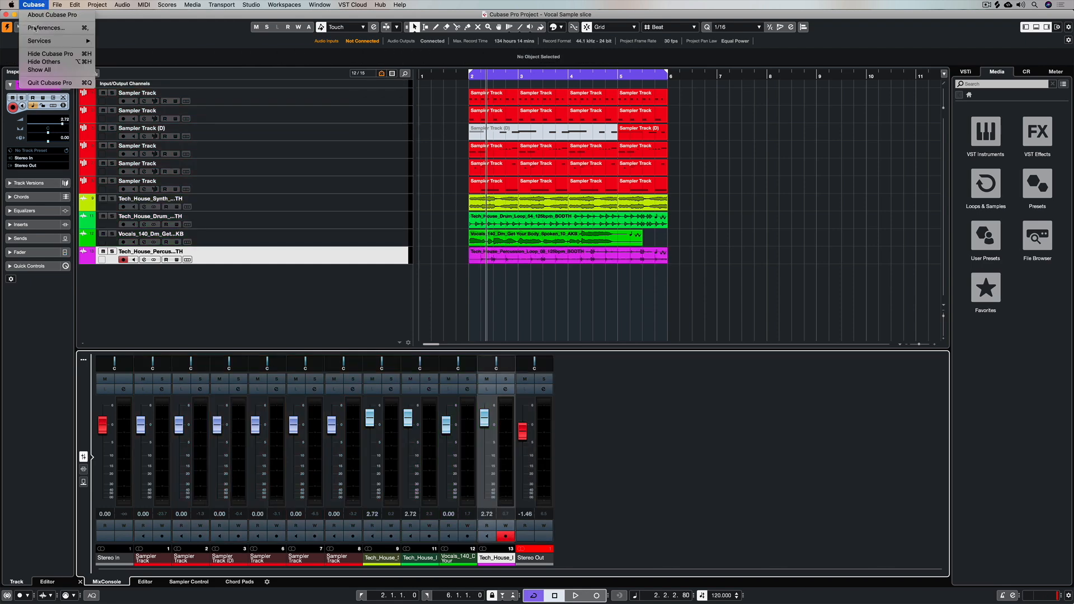
Show the User Interface > Track & MixConsole Channel Colors page in Preferences.
left_click(46, 27)
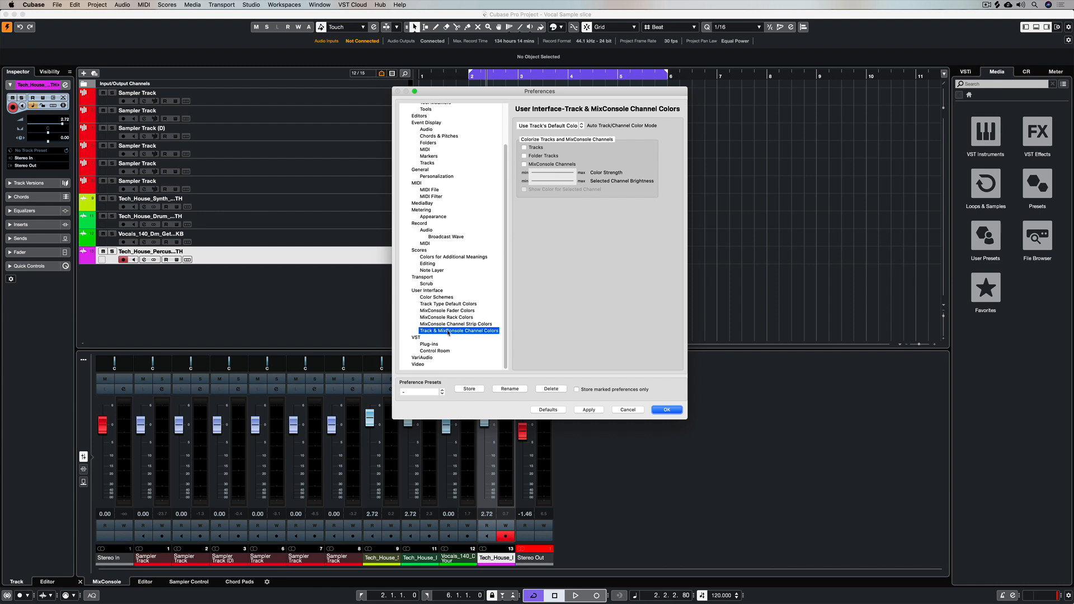
left_click(427, 290)
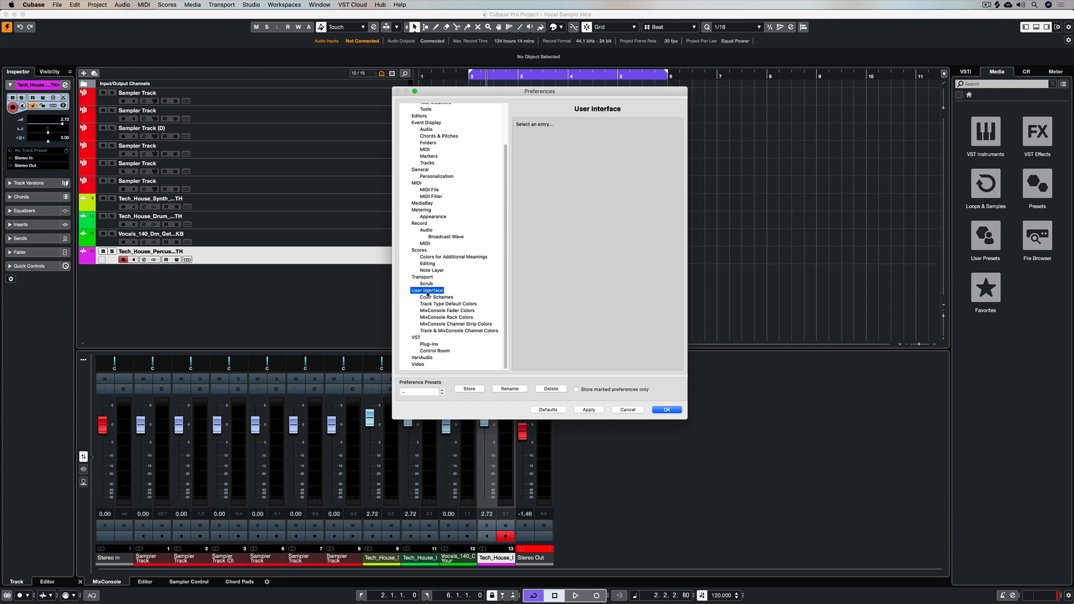
left_click(458, 330)
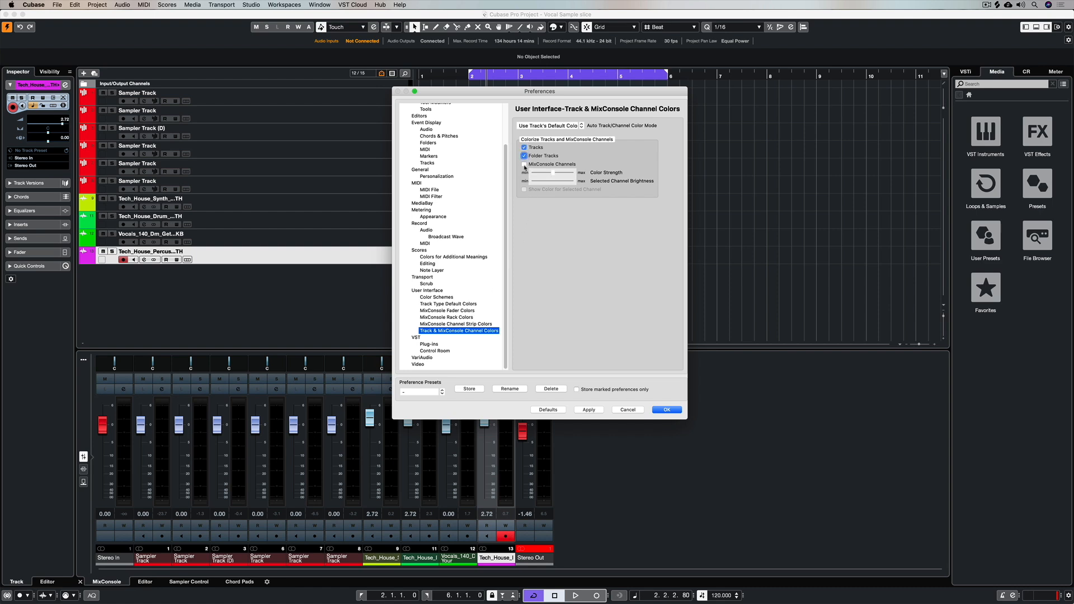
Enable colorizing for MixConsole Channels, set a moderate Color Strength and apply it.
left_click(524, 163)
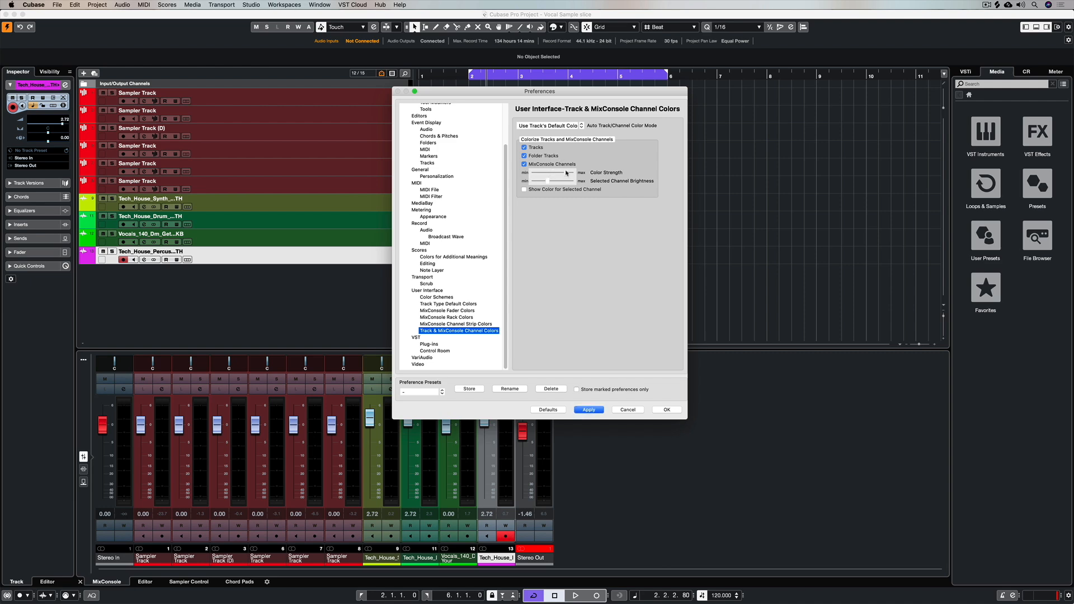
left_click(587, 409)
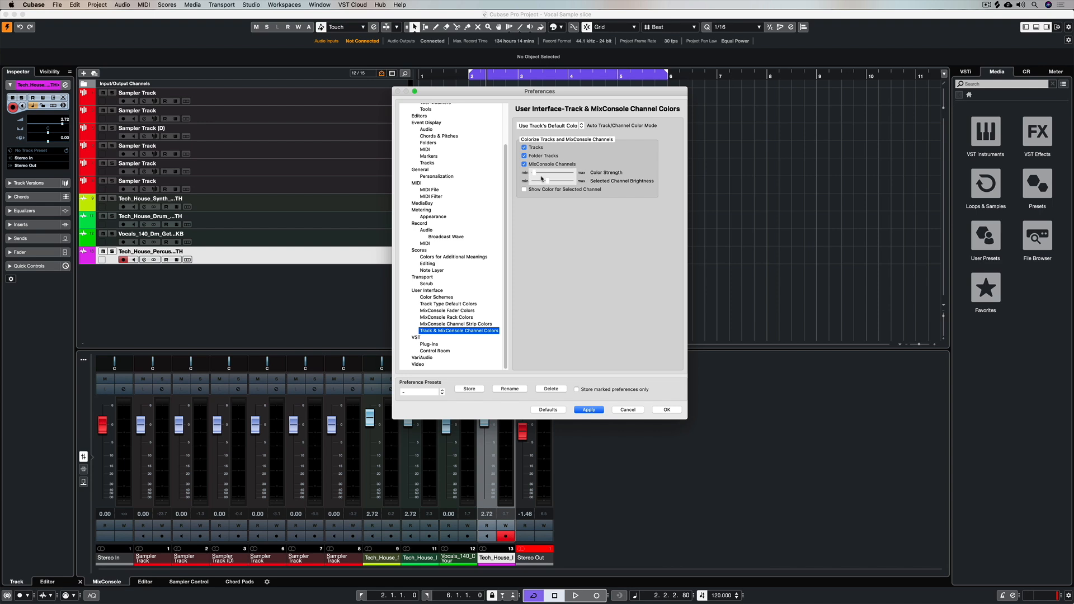
left_click_drag(541, 179, 558, 179)
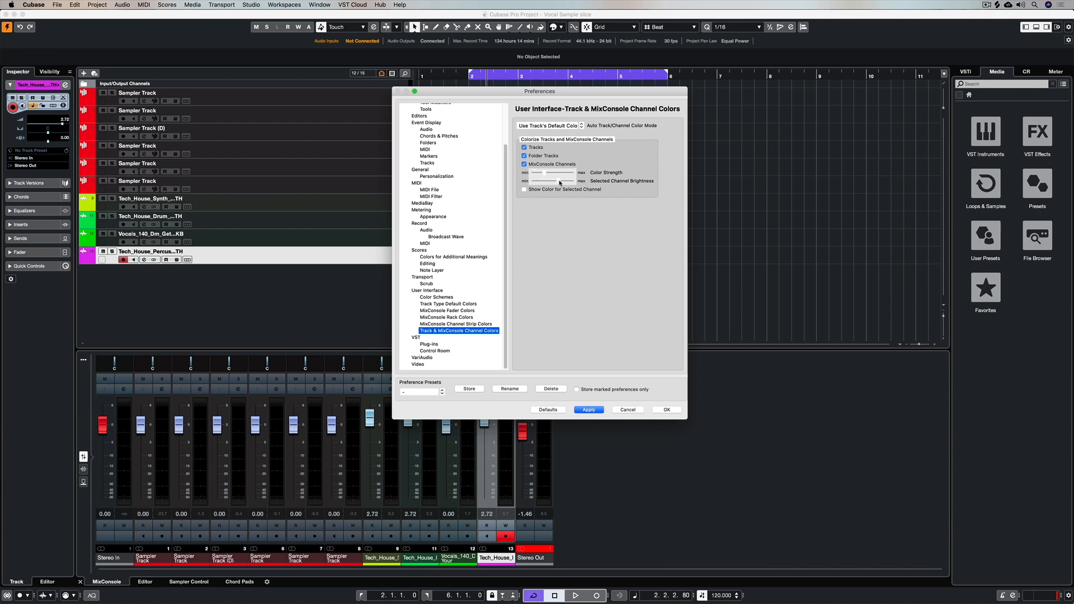
left_click(588, 409)
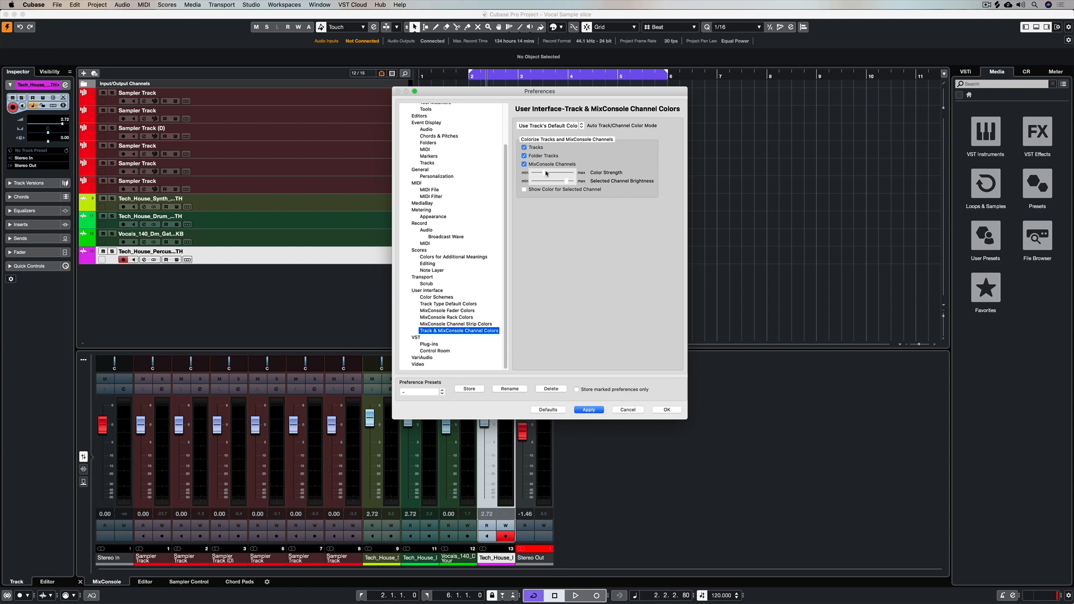
left_click(587, 409)
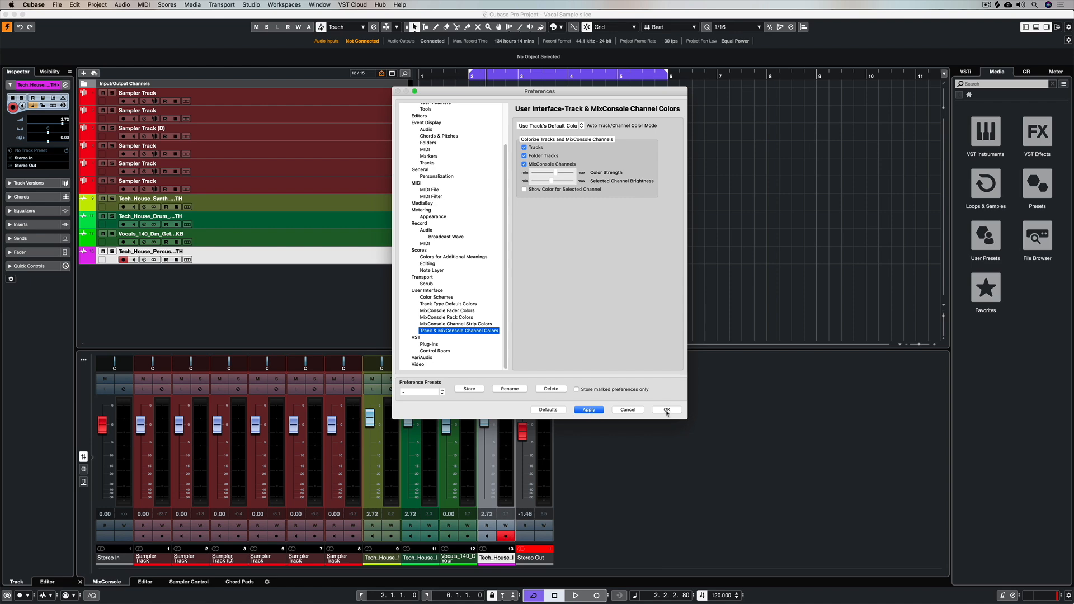
mouse_move(630, 387)
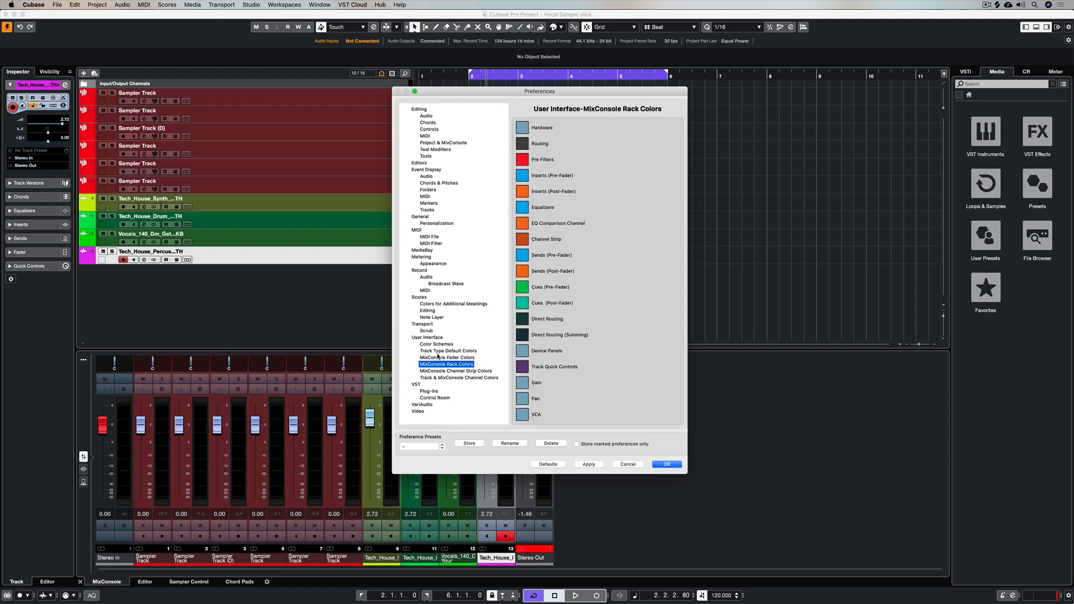
Review the Color Schemes ruler background entries, then confirm Preferences with OK.
left_click(436, 344)
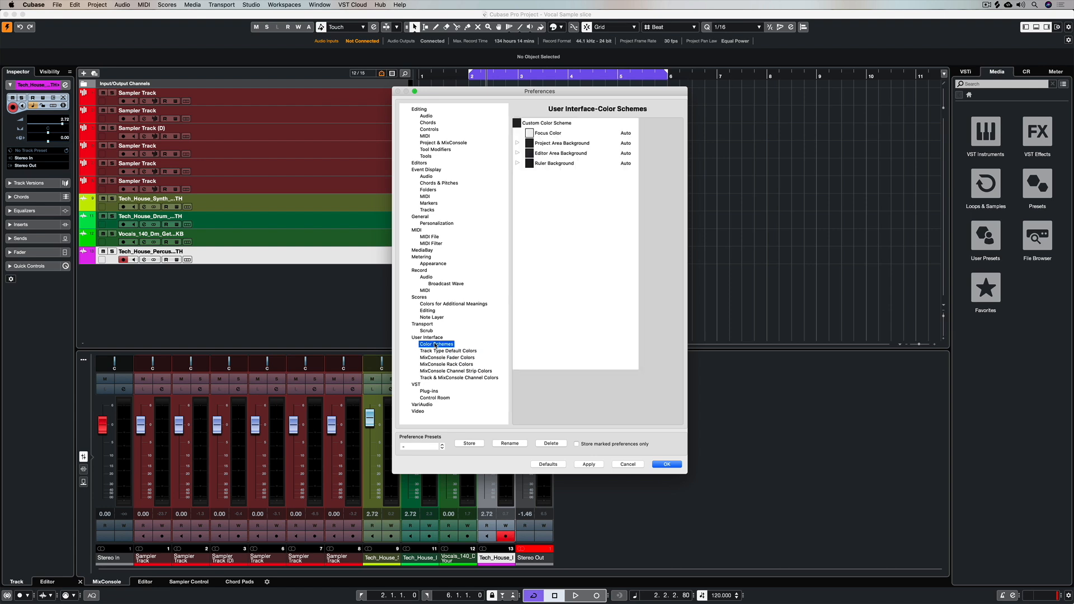
mouse_move(506, 184)
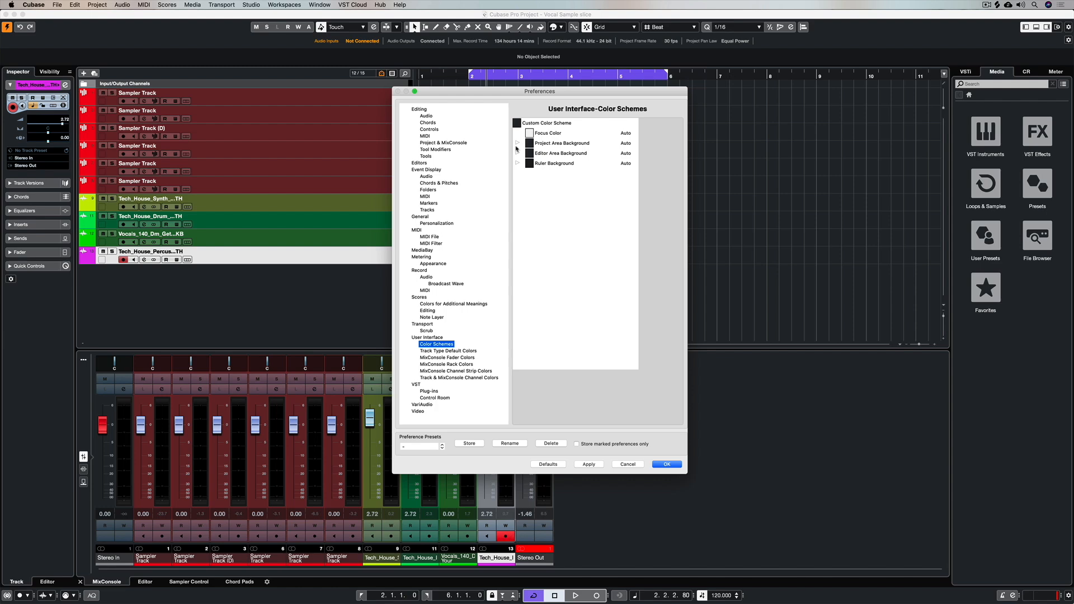
left_click(517, 163)
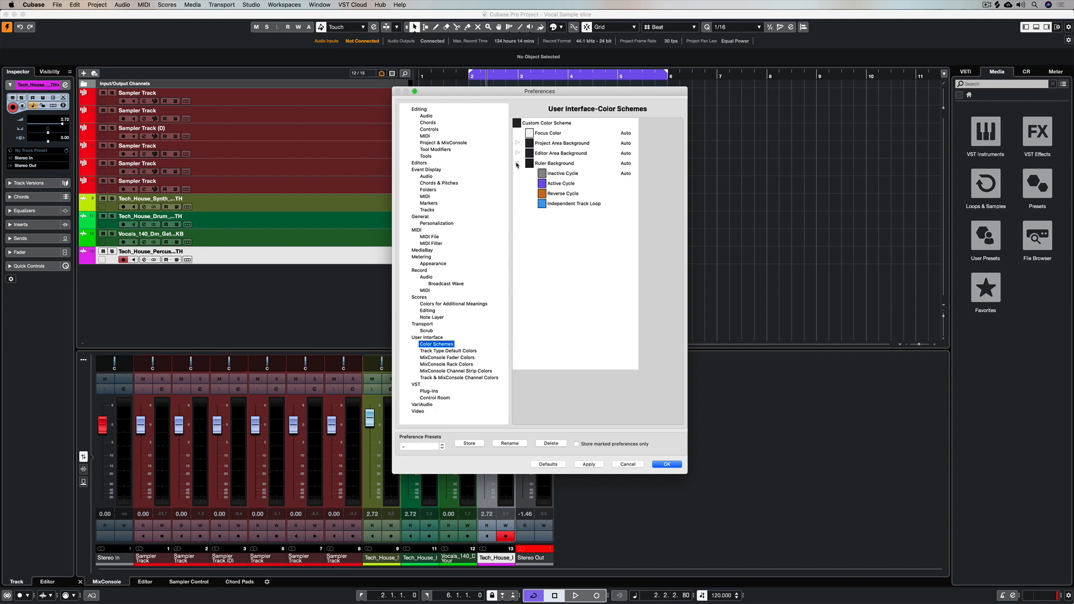
left_click(518, 164)
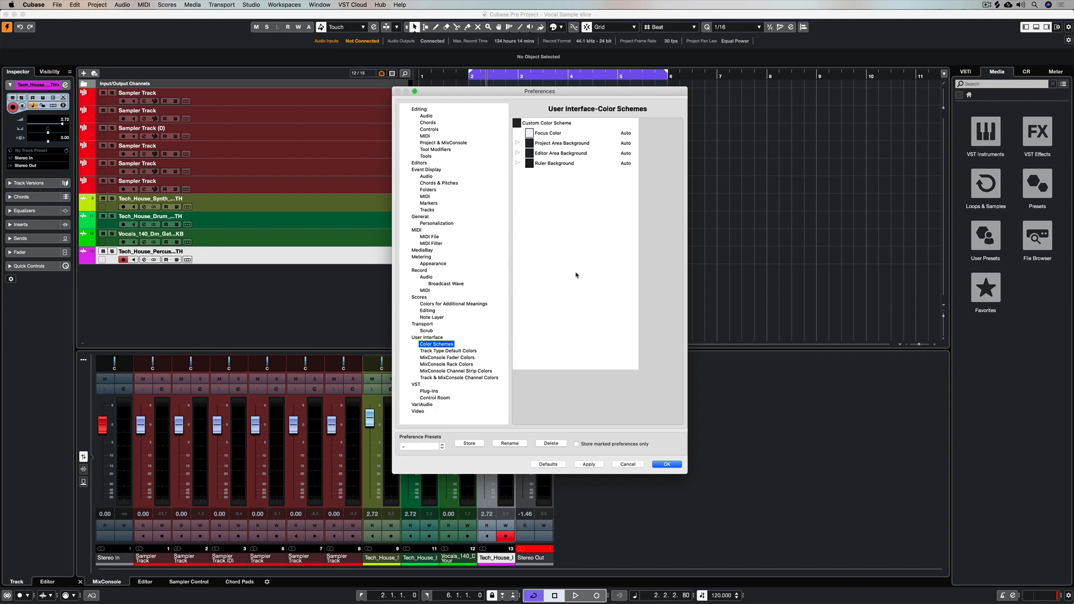
left_click(665, 463)
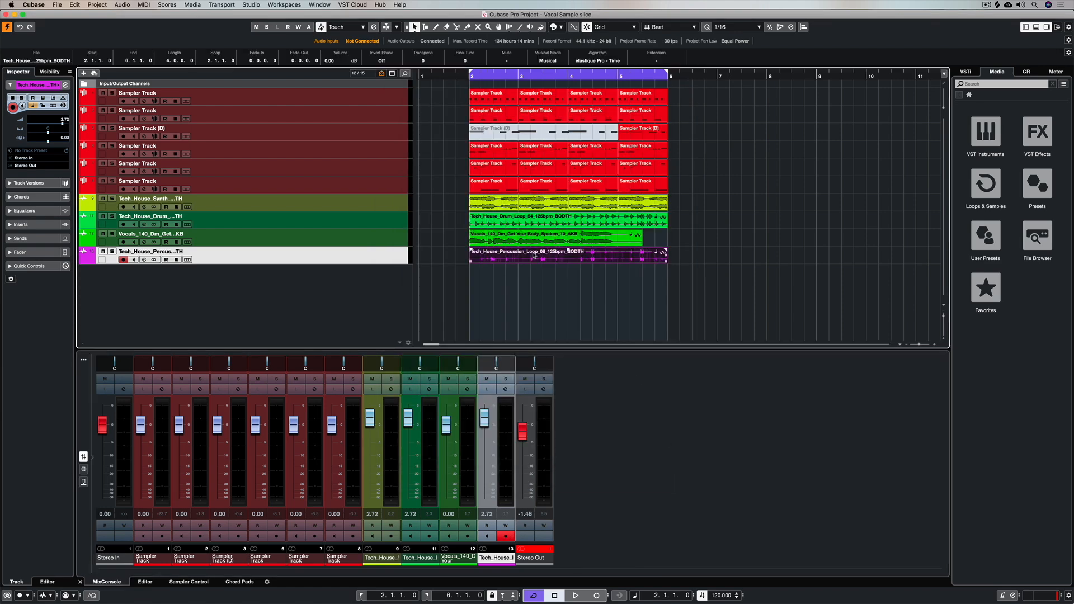
Start playback and pull the Stereo Out fader down slightly in the MixConsole.
left_click(575, 595)
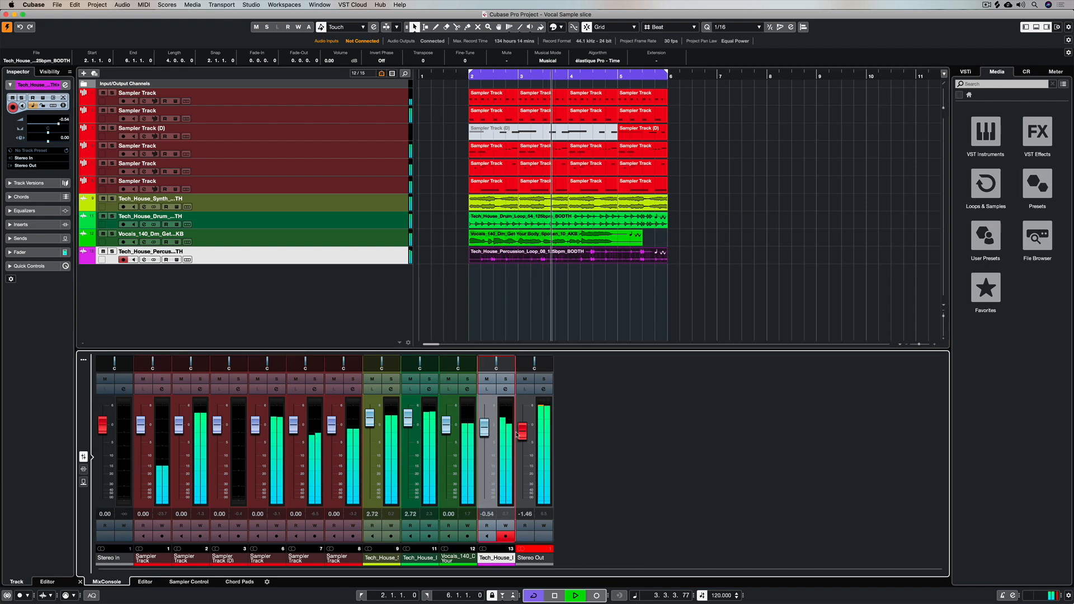
left_click_drag(542, 410, 541, 446)
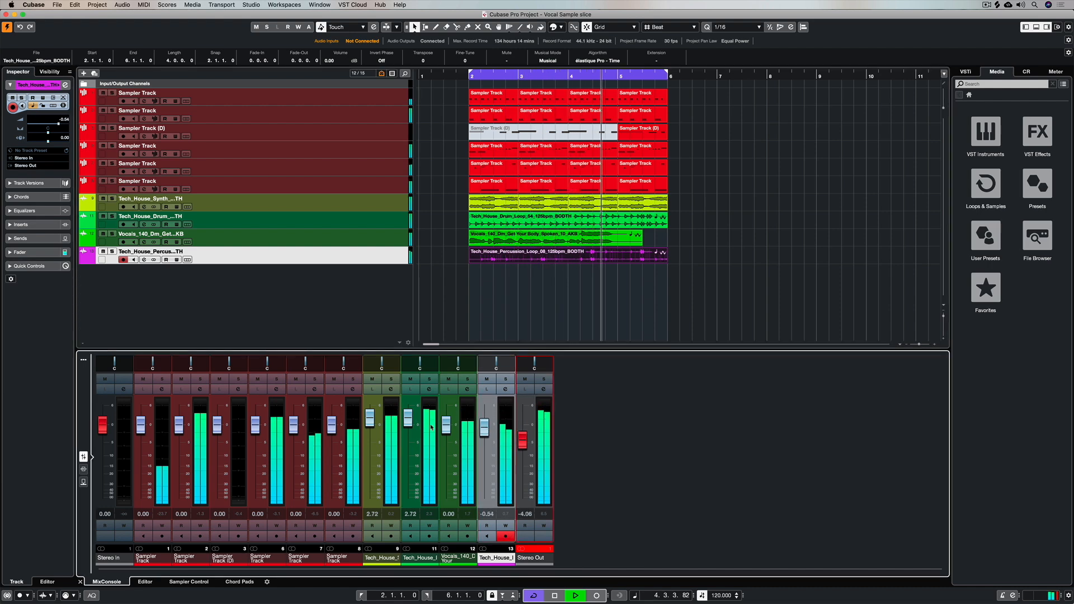